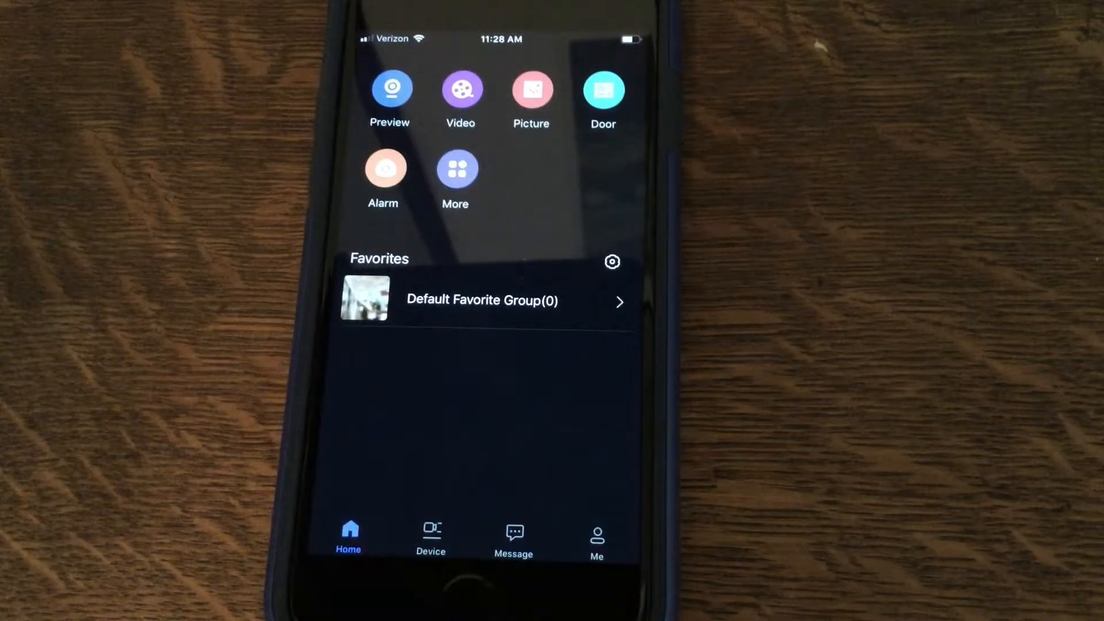
- Go to the Me section to reach the push notification subscription list
left_click(513, 535)
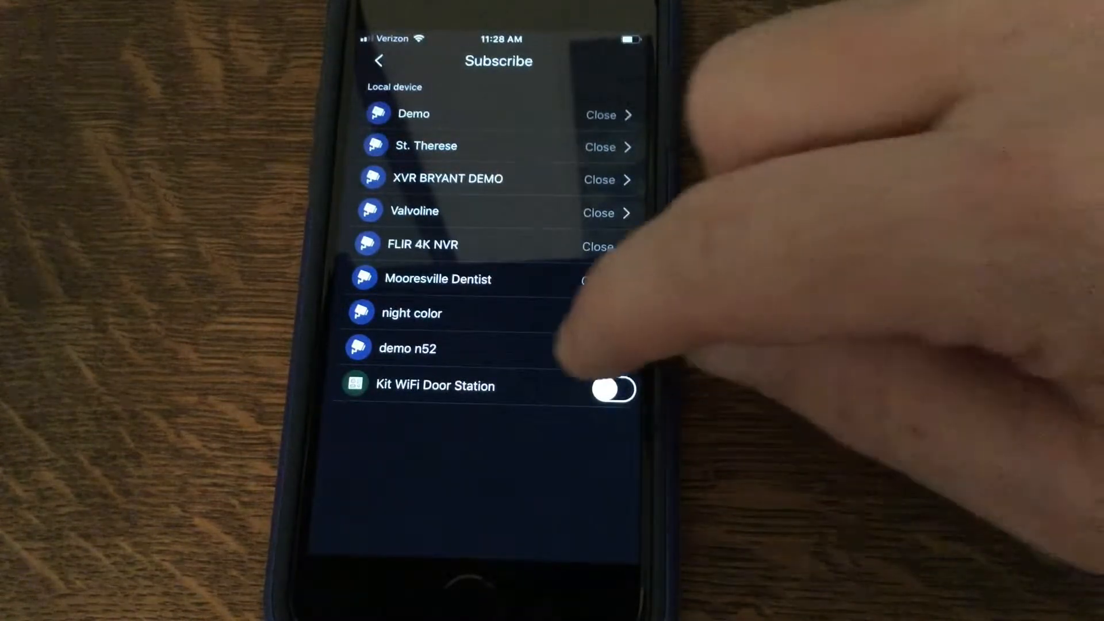
- Open demo n52's notification settings and bring up its push type choices
left_click(407, 348)
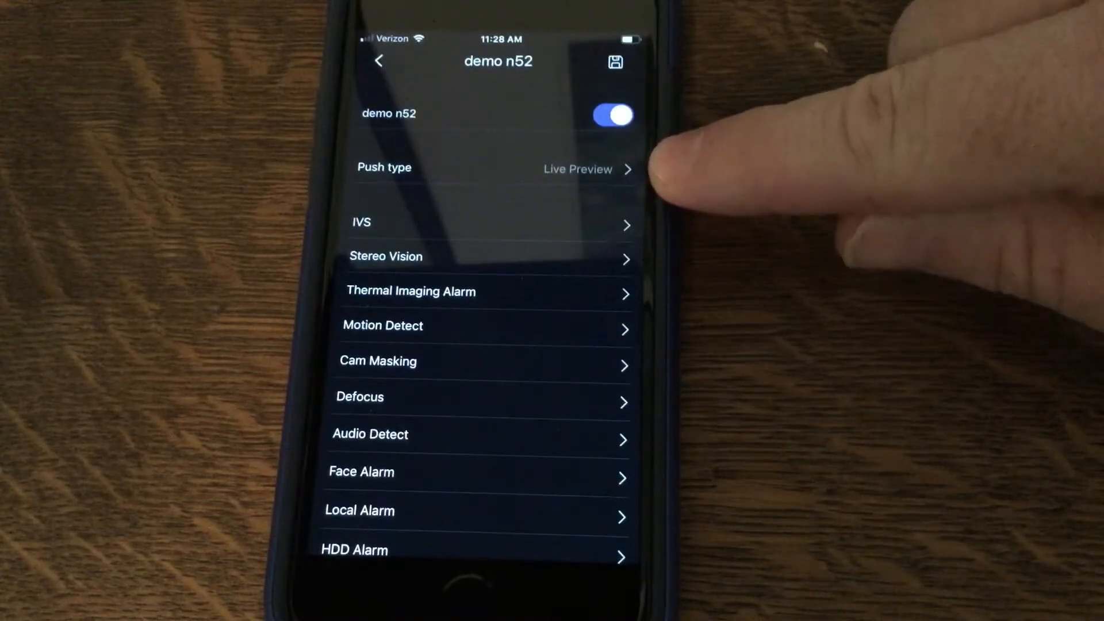
mouse_move(669, 176)
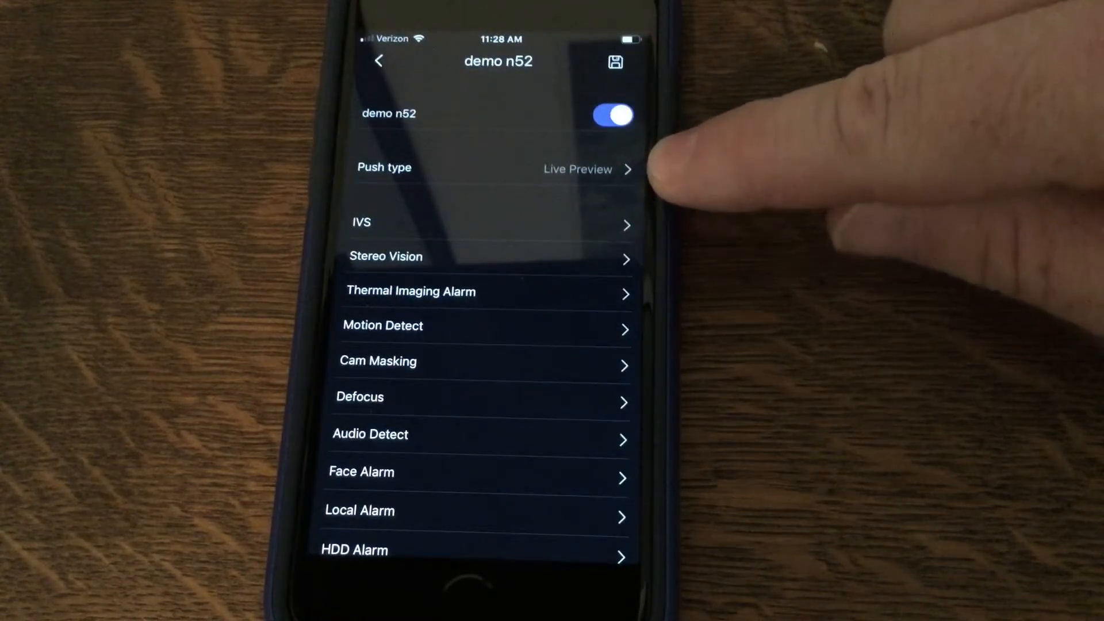
mouse_move(704, 169)
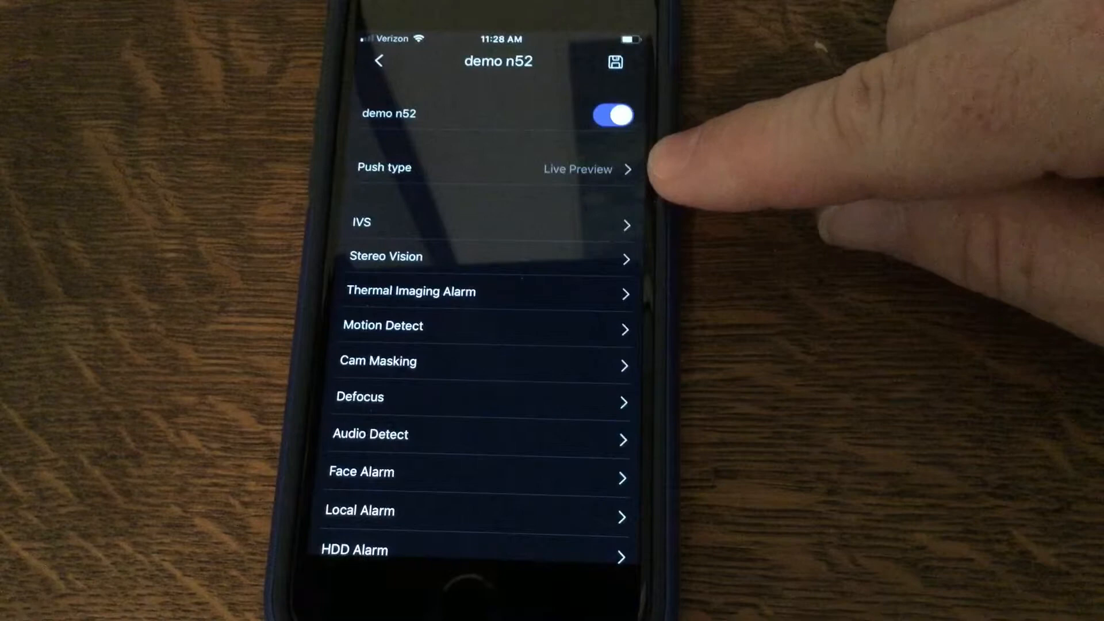
mouse_move(627, 169)
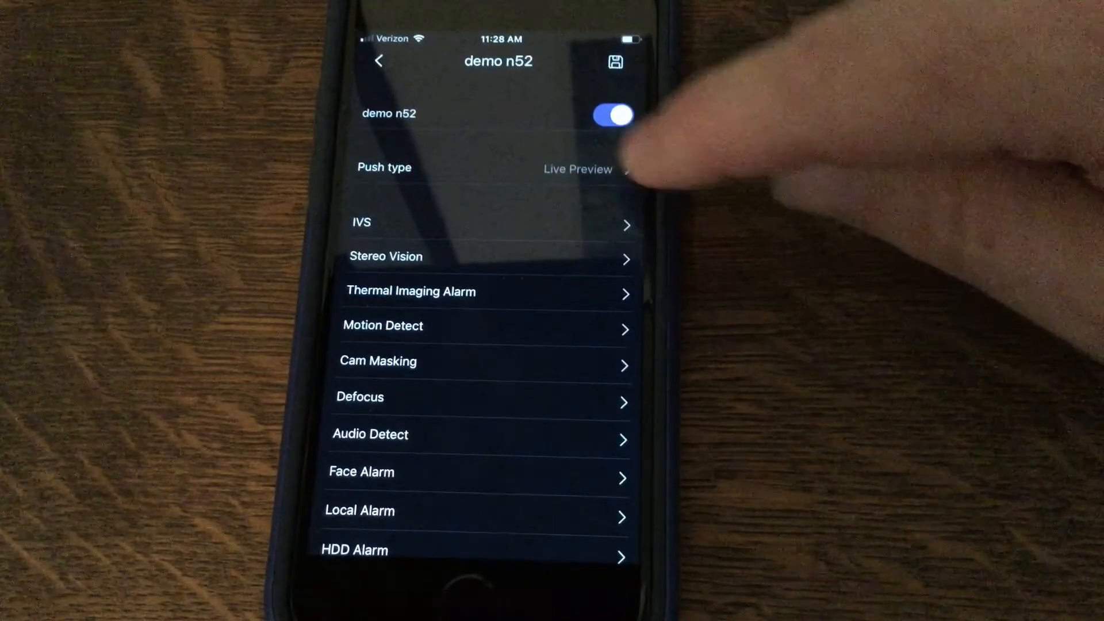
left_click(493, 169)
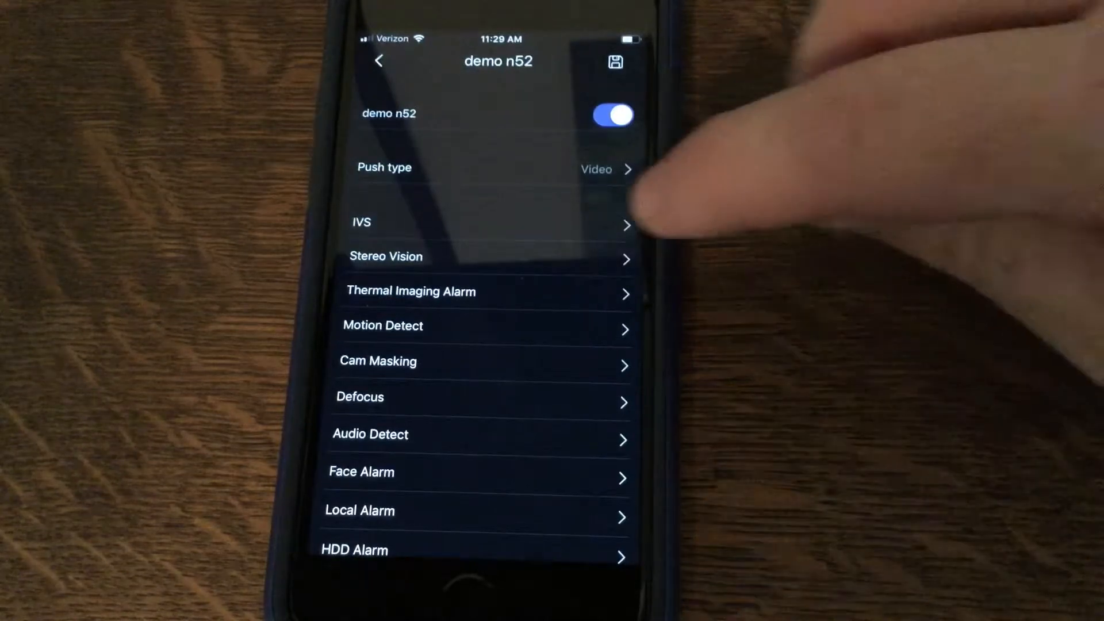
- Enable IVS cross-line alerts for the IPC cameras, then return to demo n52's settings
left_click(486, 226)
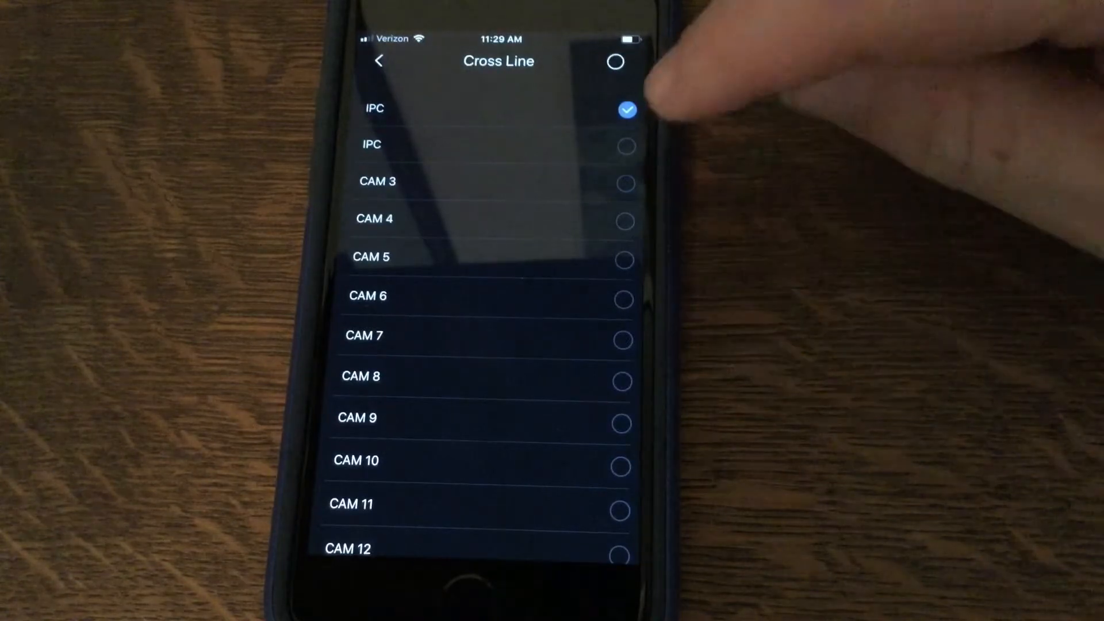
left_click(625, 146)
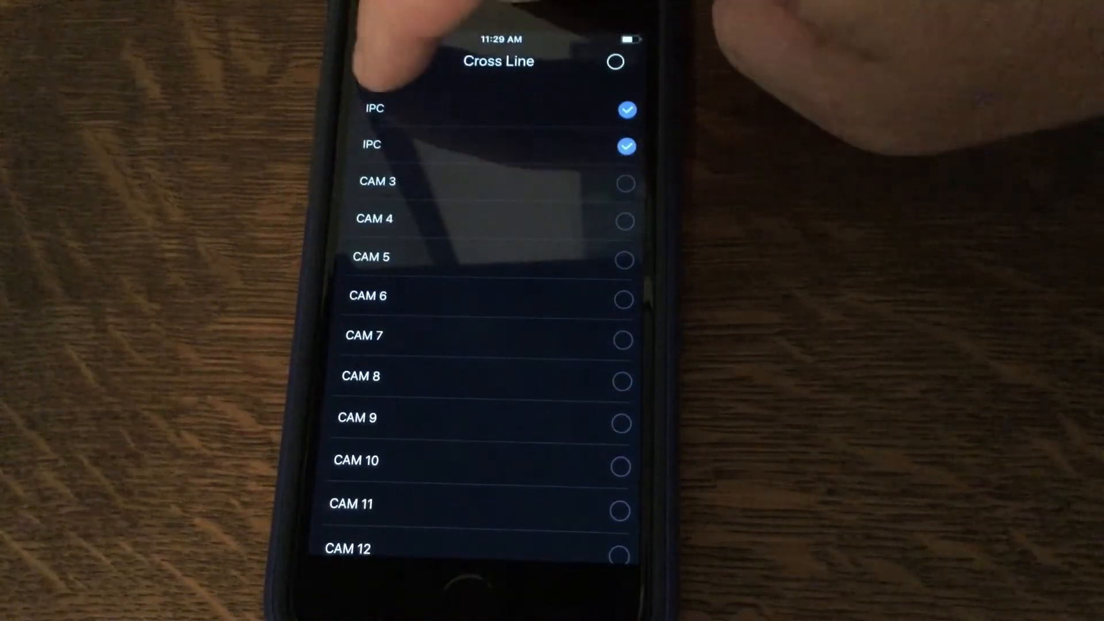
left_click(379, 62)
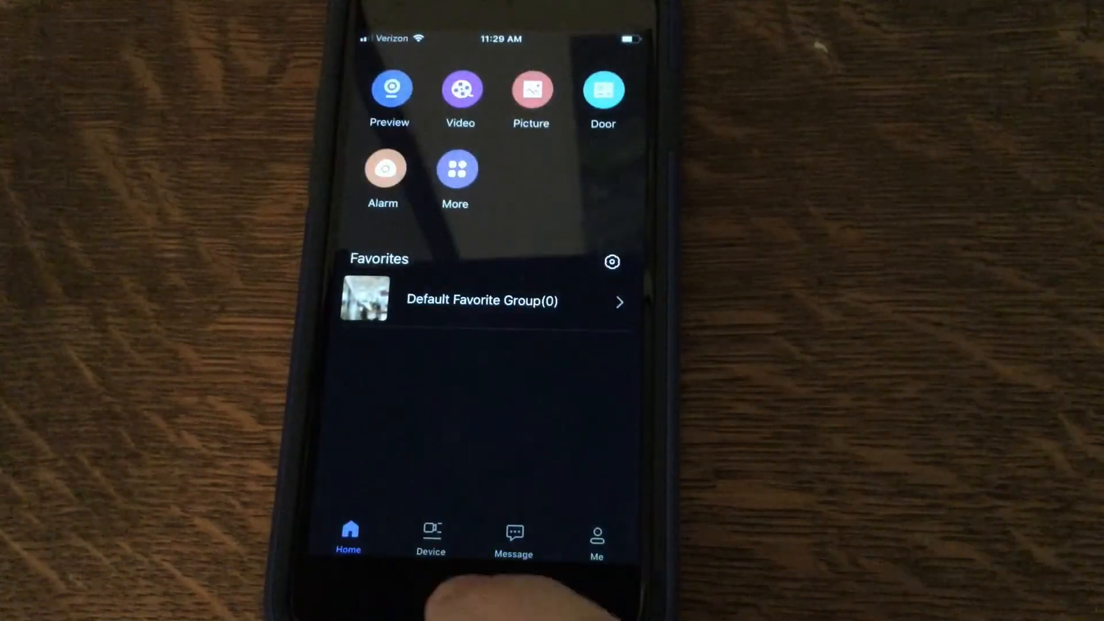
- Leave iDMSS Plus for the phone's home screen
key("home")
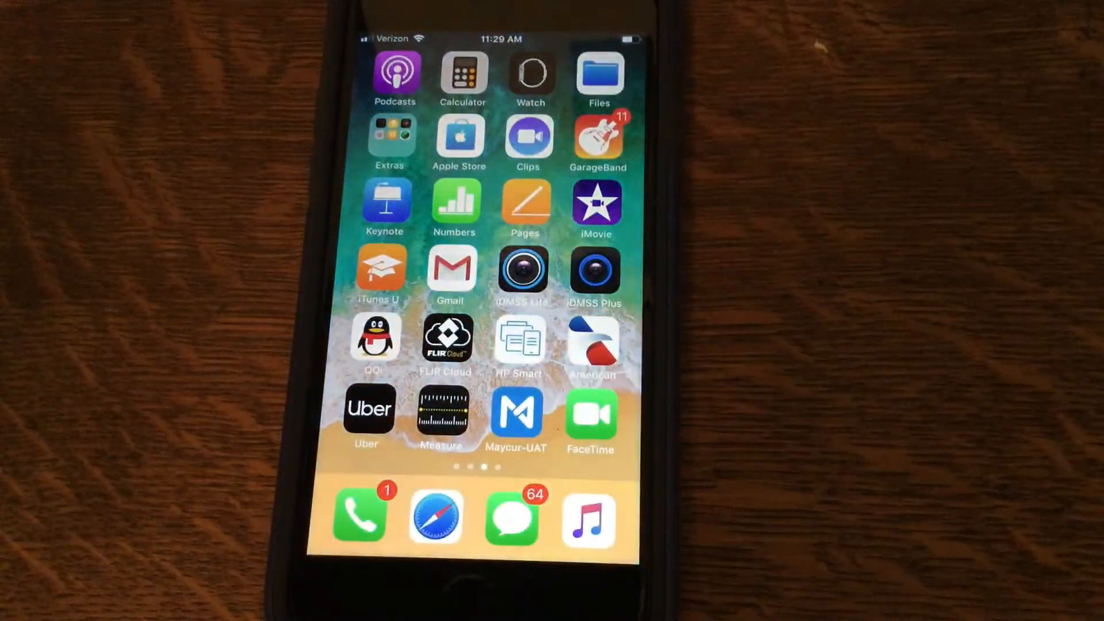